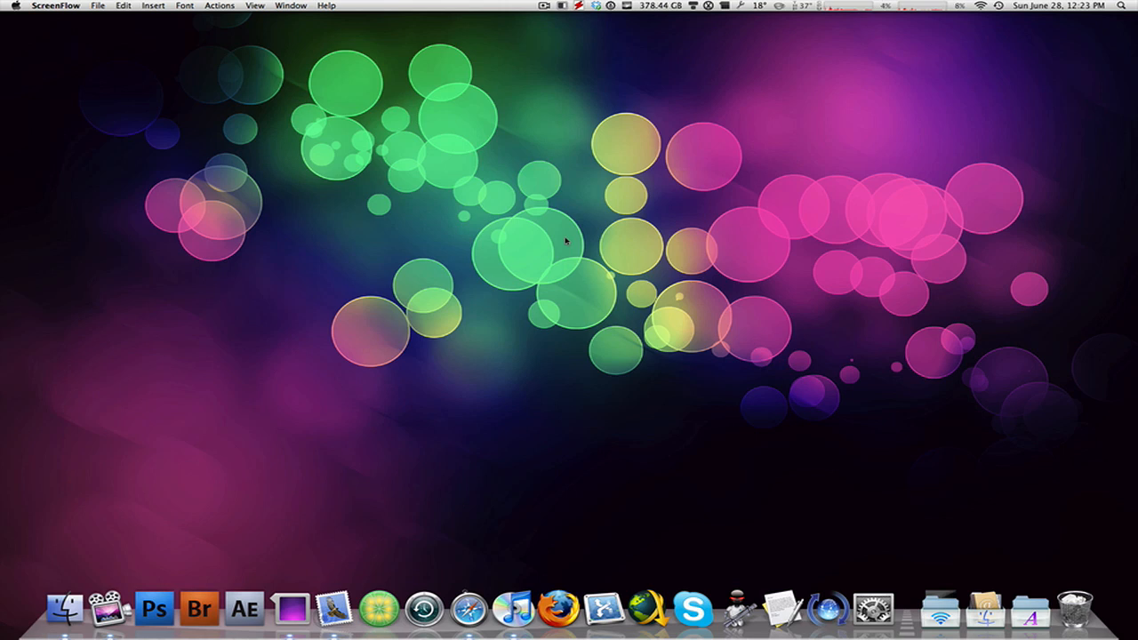
{"action": "mouse_move", "coordinate": [398, 231]}
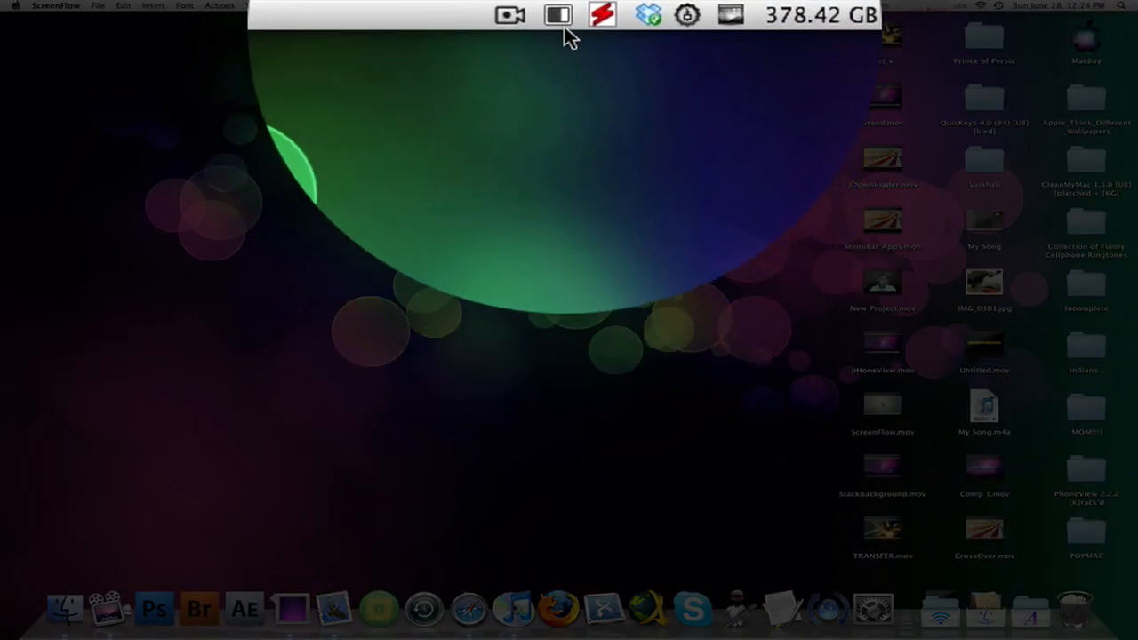
- Reach DeskCover's Preferences window from its menu bar icon
{"action": "left_click", "coordinate": [548, 14]}
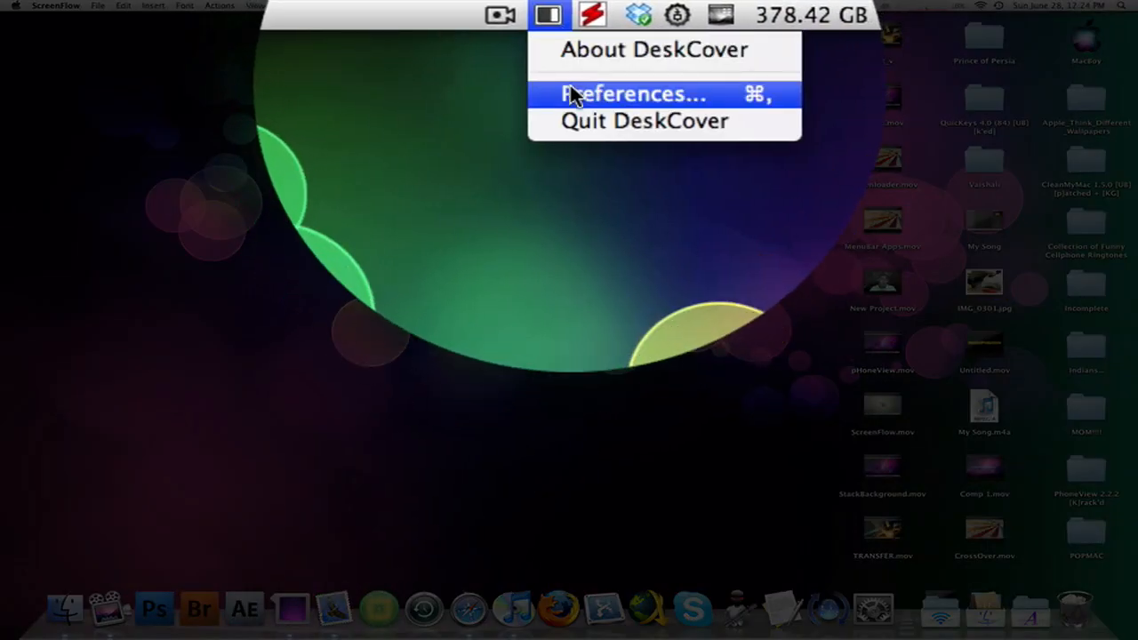
{"action": "left_click", "coordinate": [633, 92]}
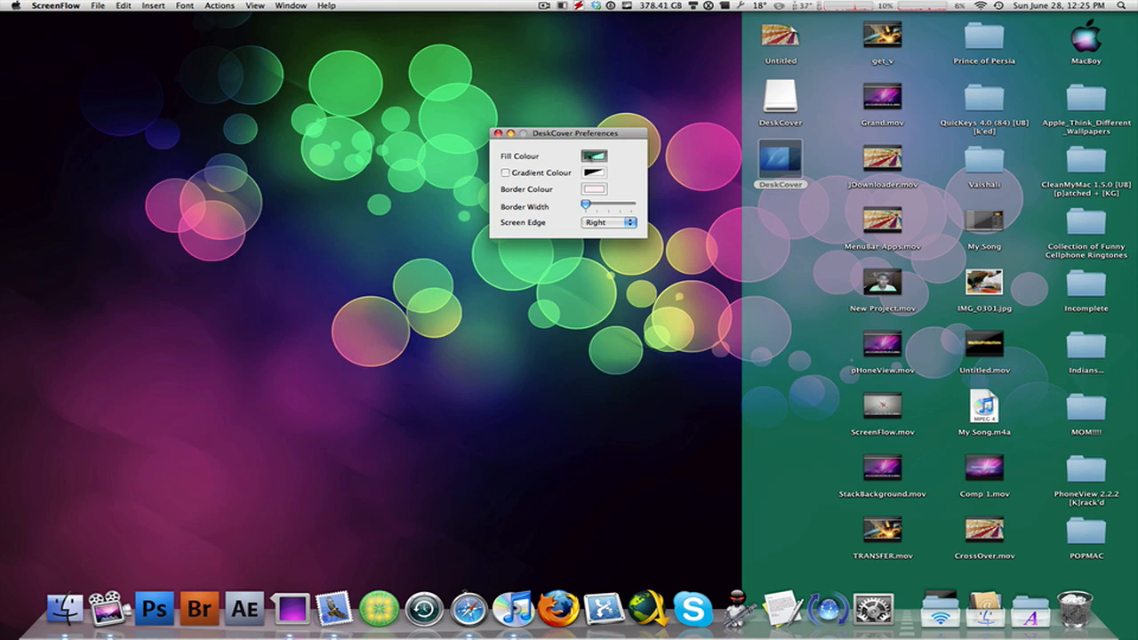
- Set the panel fill to pink with Gradient Colour enabled, then dismiss Preferences
{"action": "left_click", "coordinate": [594, 157]}
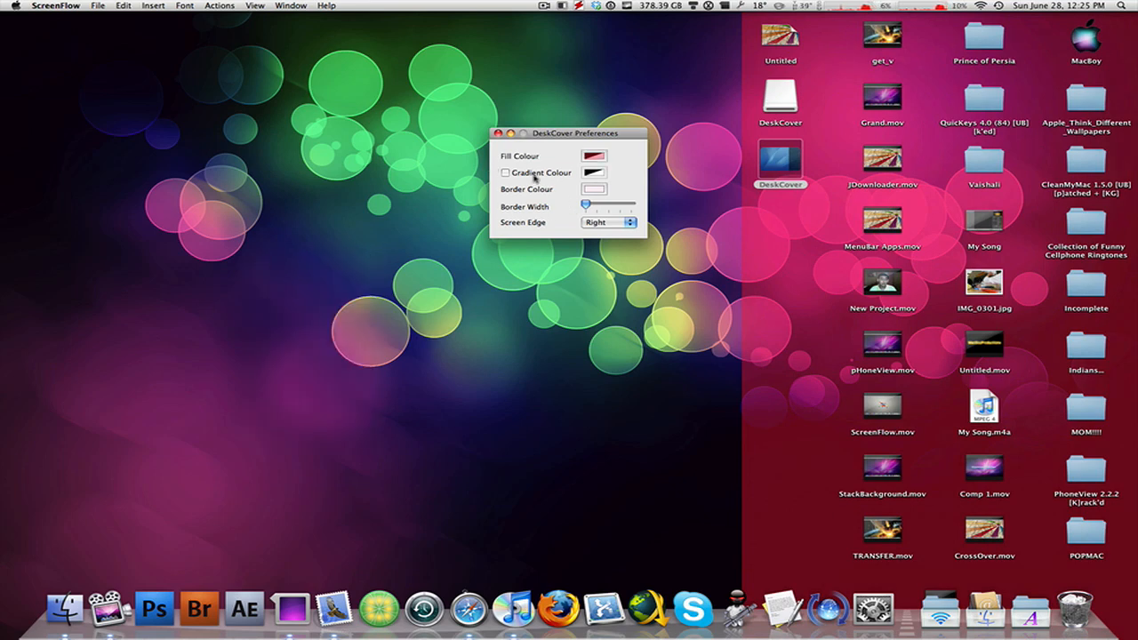
{"action": "left_click", "coordinate": [505, 173]}
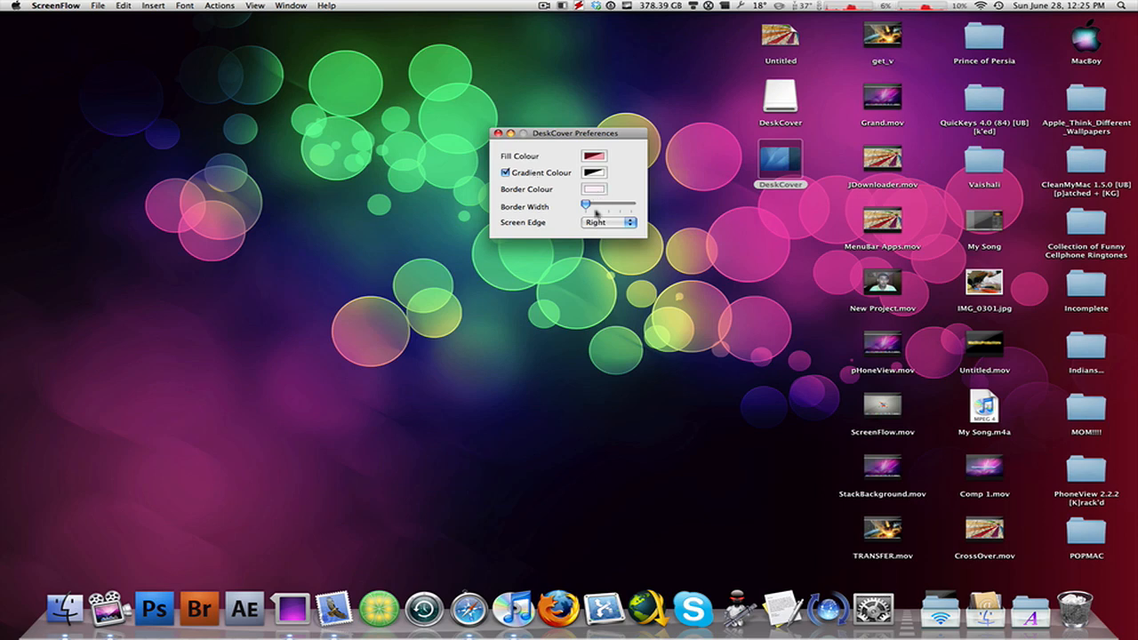
{"action": "mouse_move", "coordinate": [502, 146]}
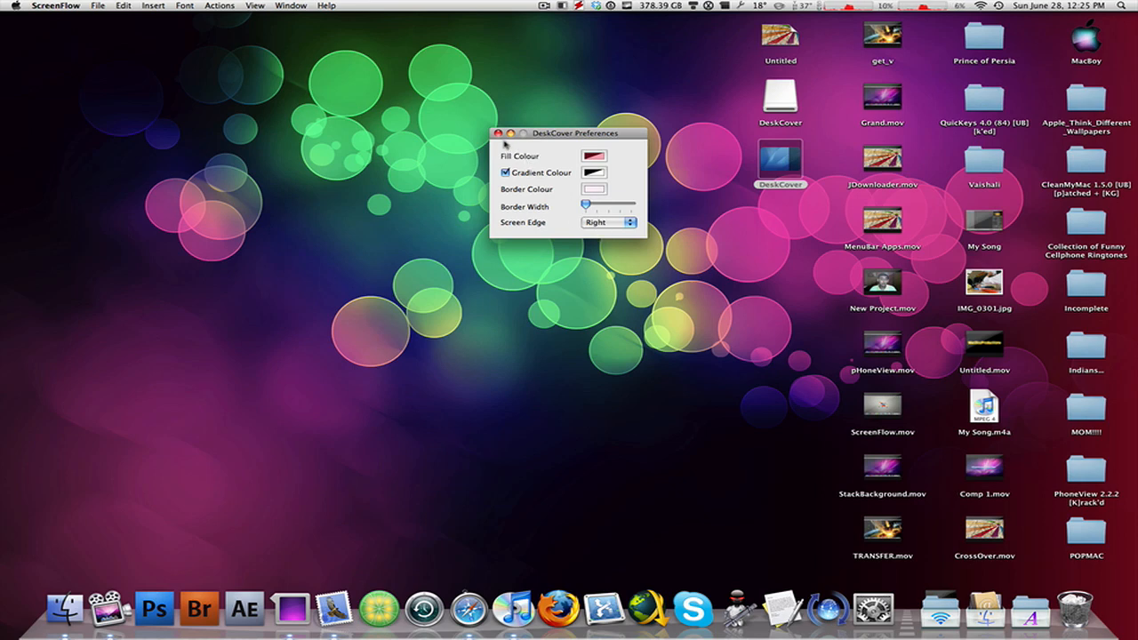
{"action": "left_click", "coordinate": [498, 134]}
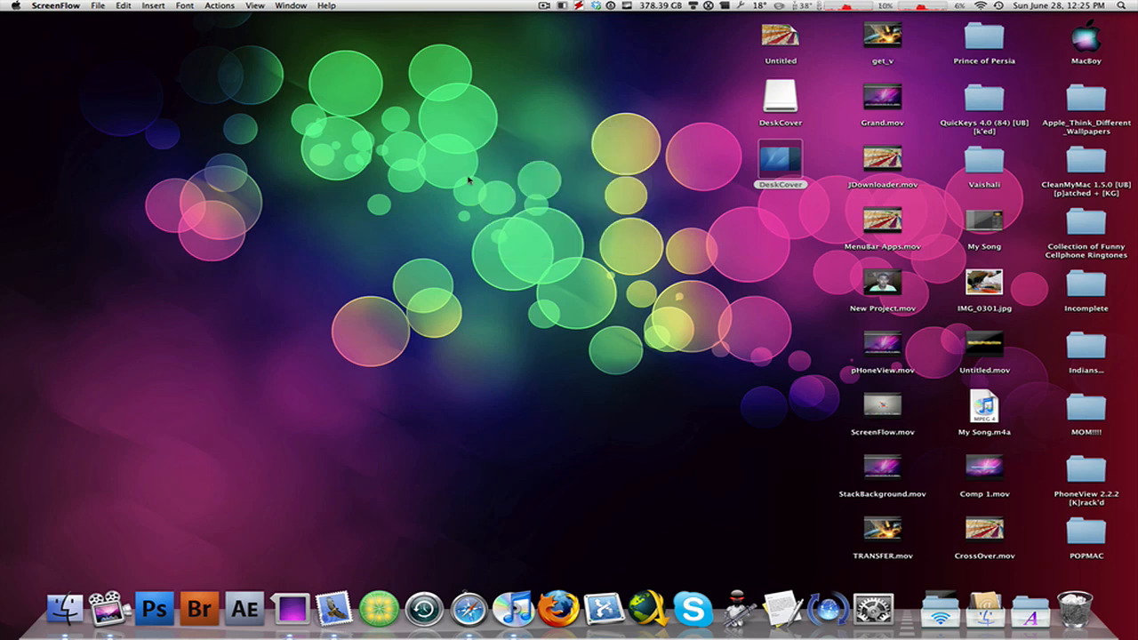